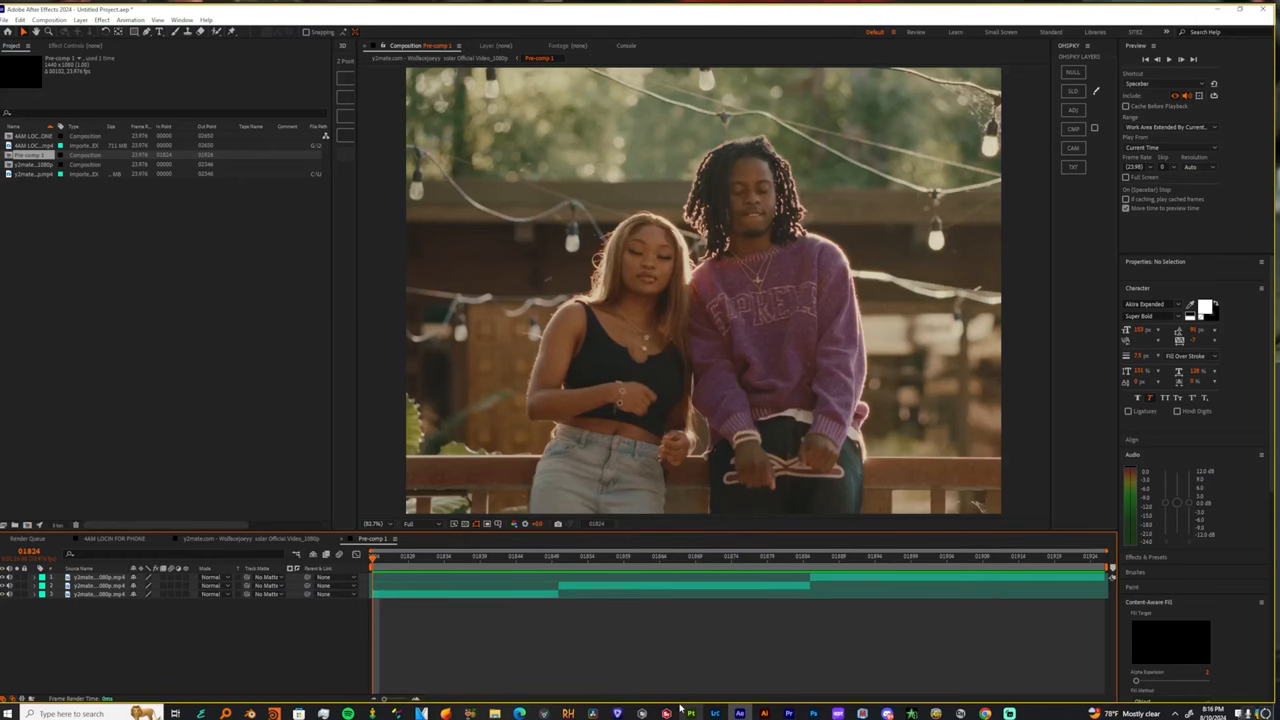
pyautogui.moveTo(664, 712)
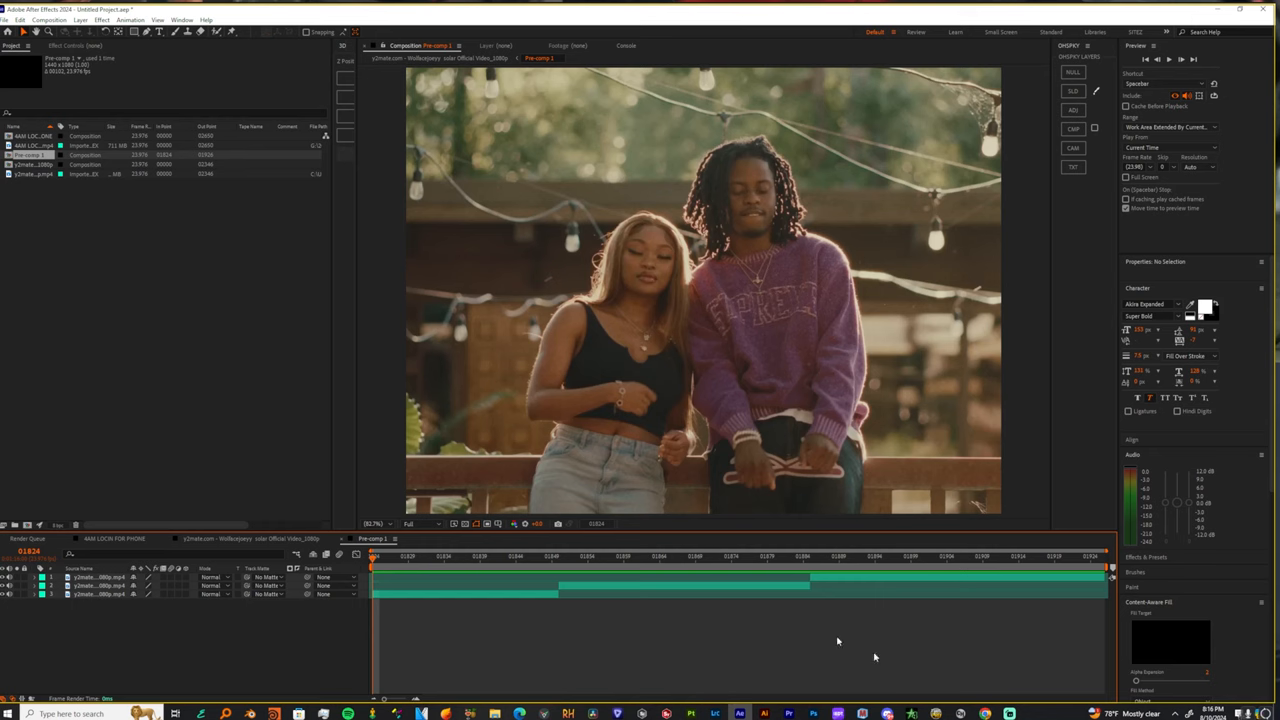
# - Add a short adjustment layer over the first cut between the music-video clips
pyautogui.click(558, 556)
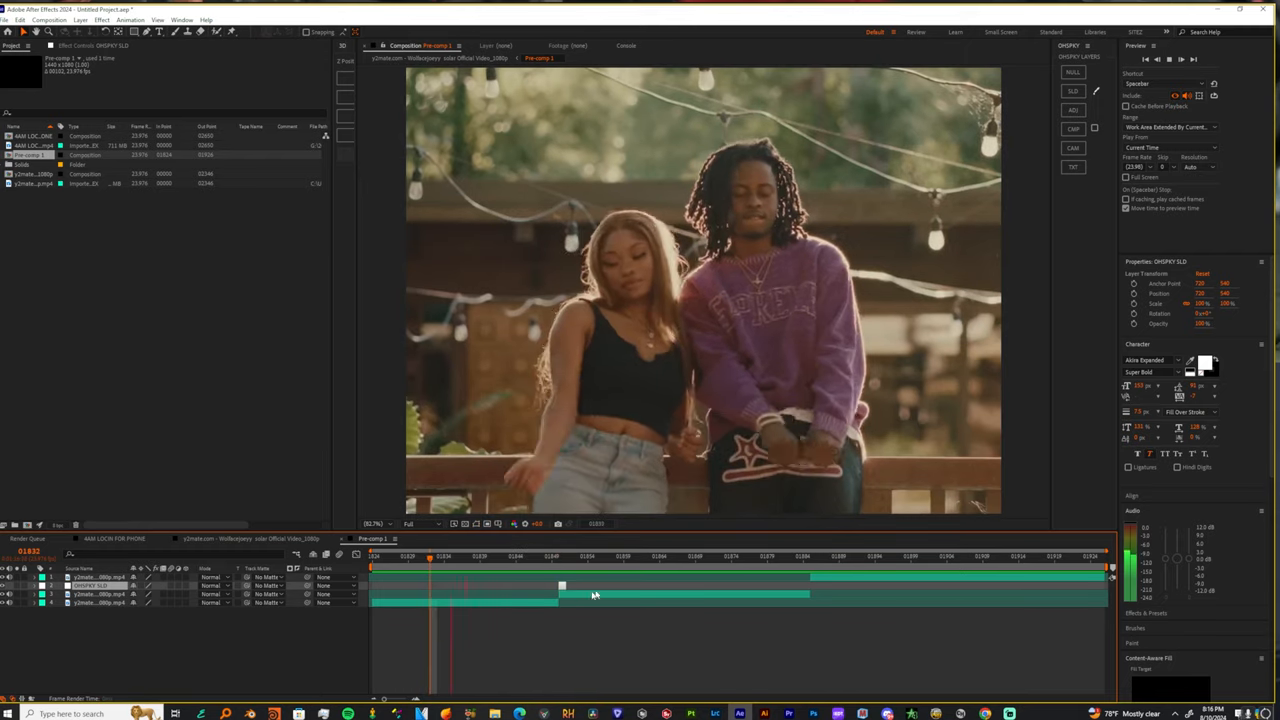
pyautogui.click(552, 556)
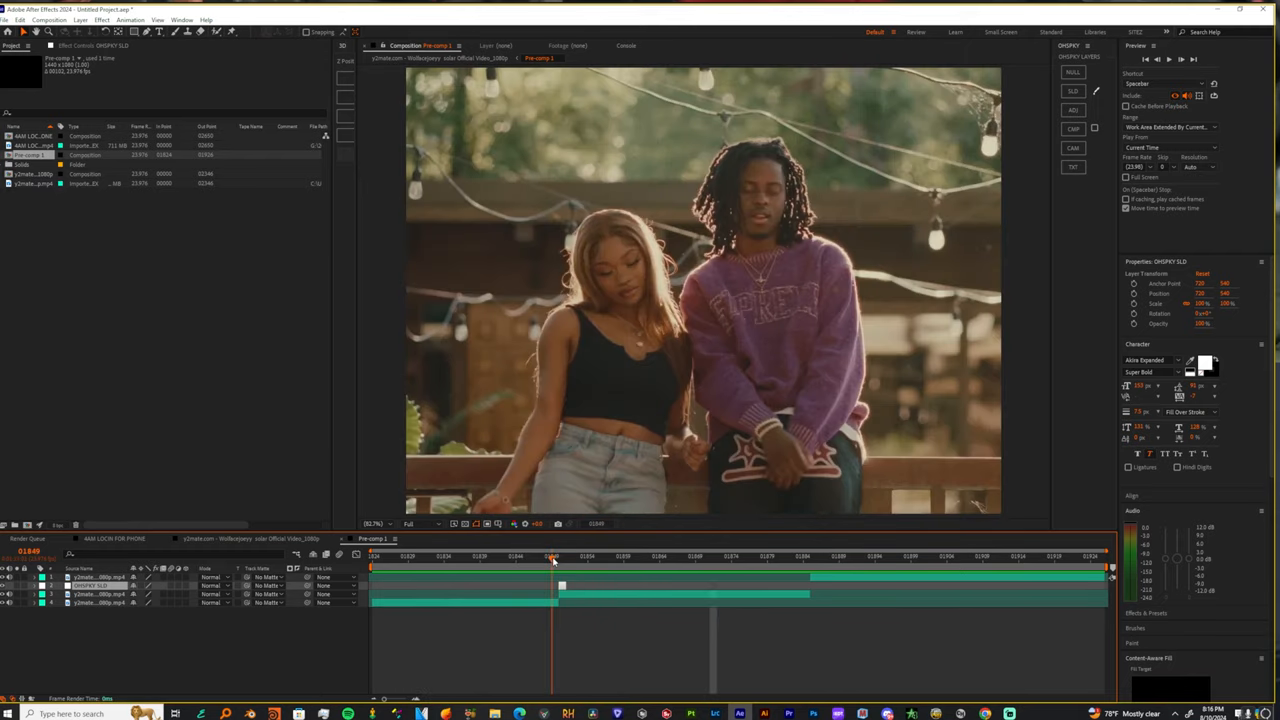
pyautogui.click(558, 556)
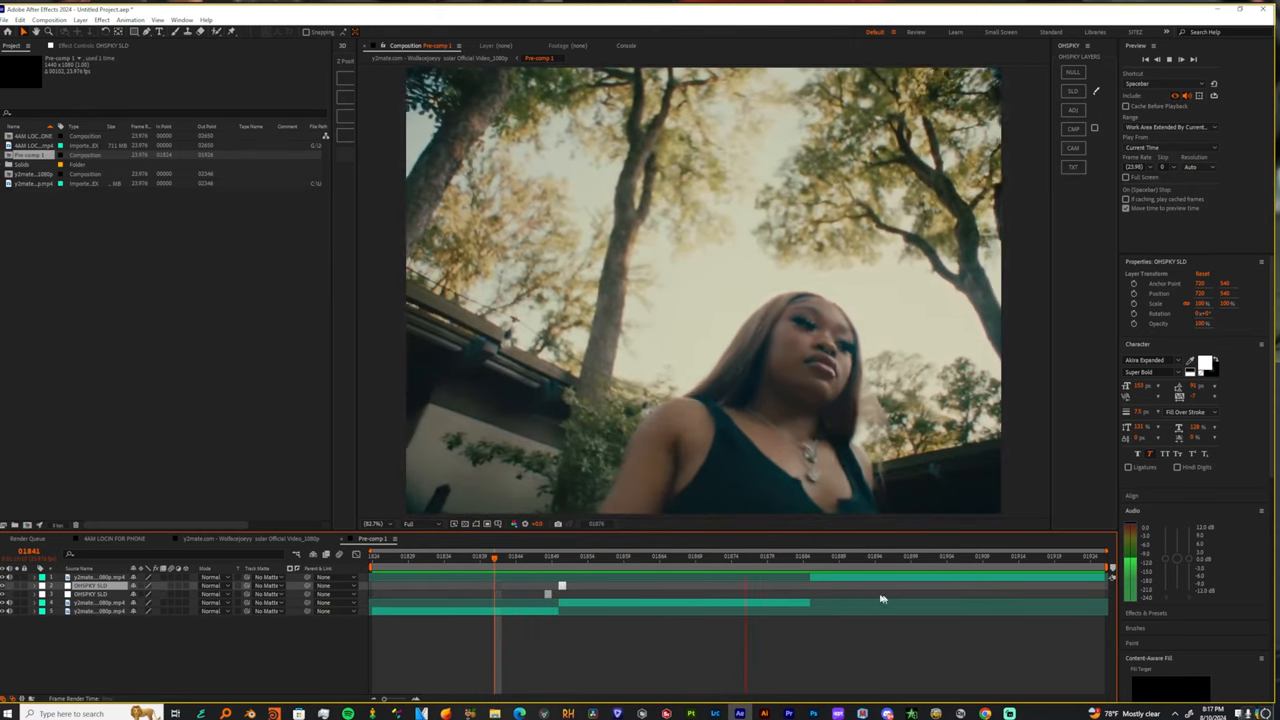
# - Add another short adjustment layer over the next cut further along the timeline
pyautogui.click(810, 556)
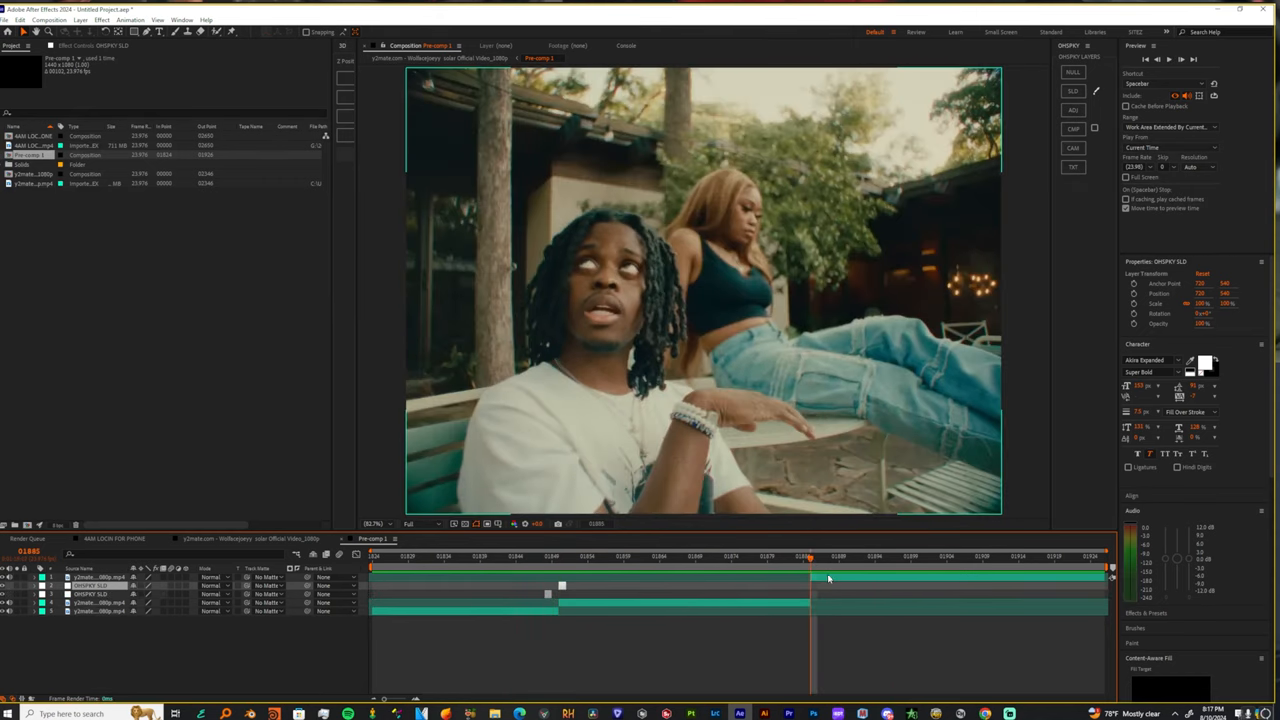
pyautogui.click(752, 556)
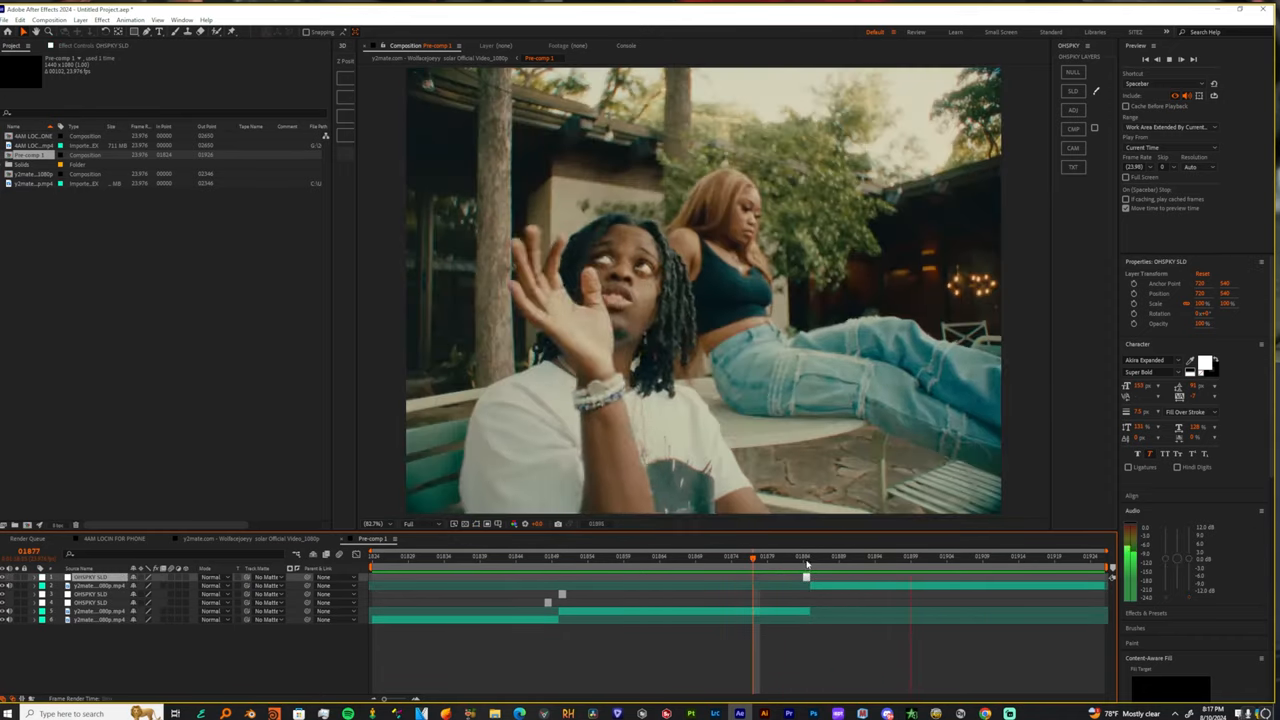
pyautogui.click(776, 556)
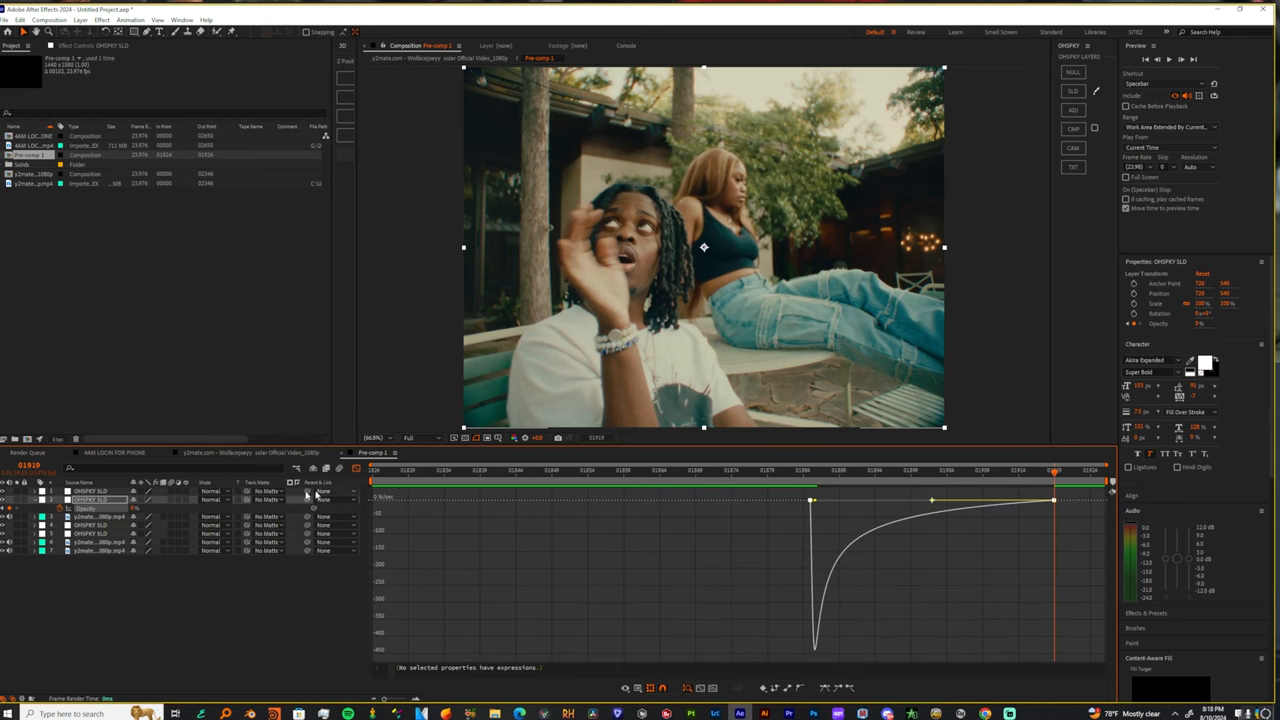
# - Keyframe the flash around the cut, ease it, and shape a sharp spike in the Graph Editor
pyautogui.click(718, 470)
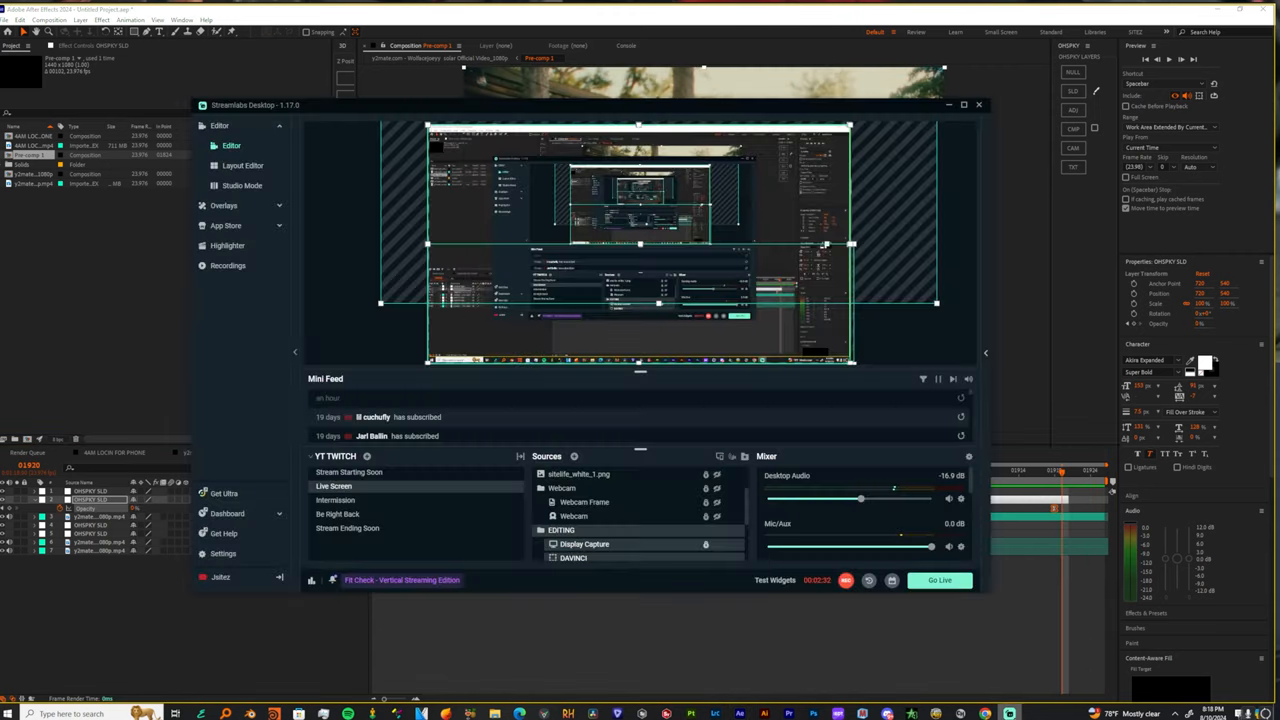
pyautogui.click(978, 104)
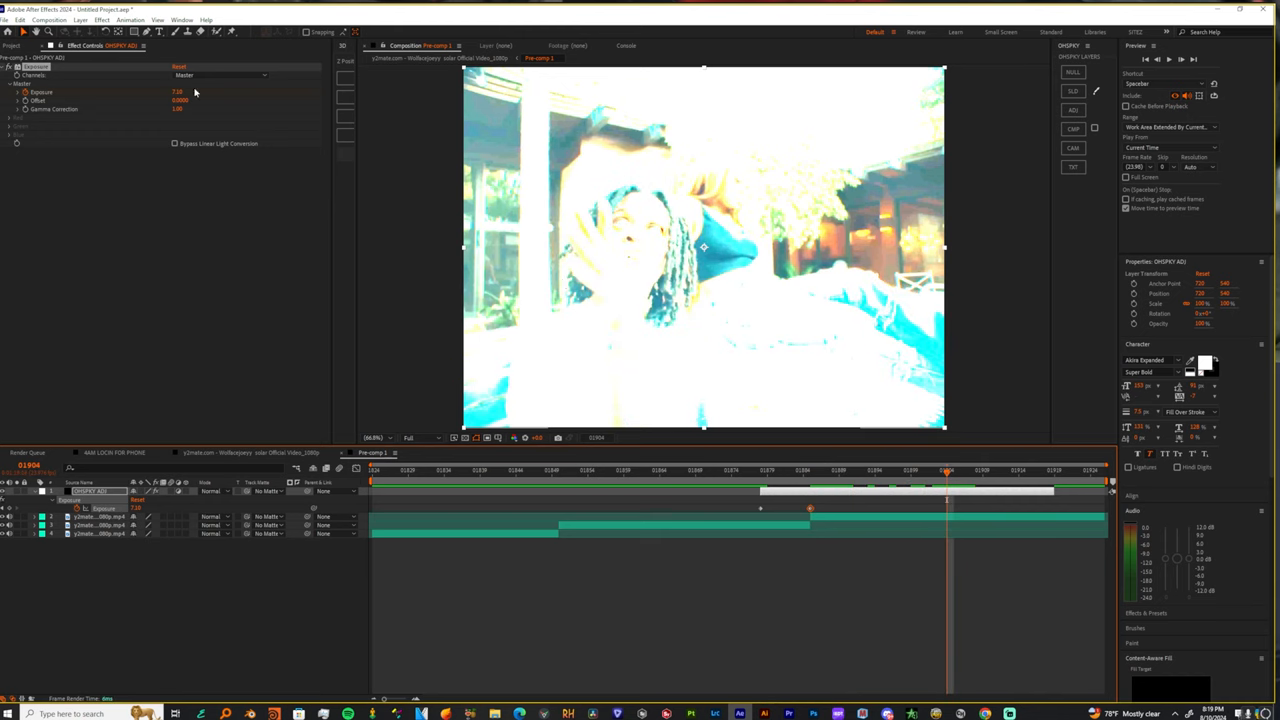
pyautogui.moveTo(568, 252)
pyautogui.write('r')
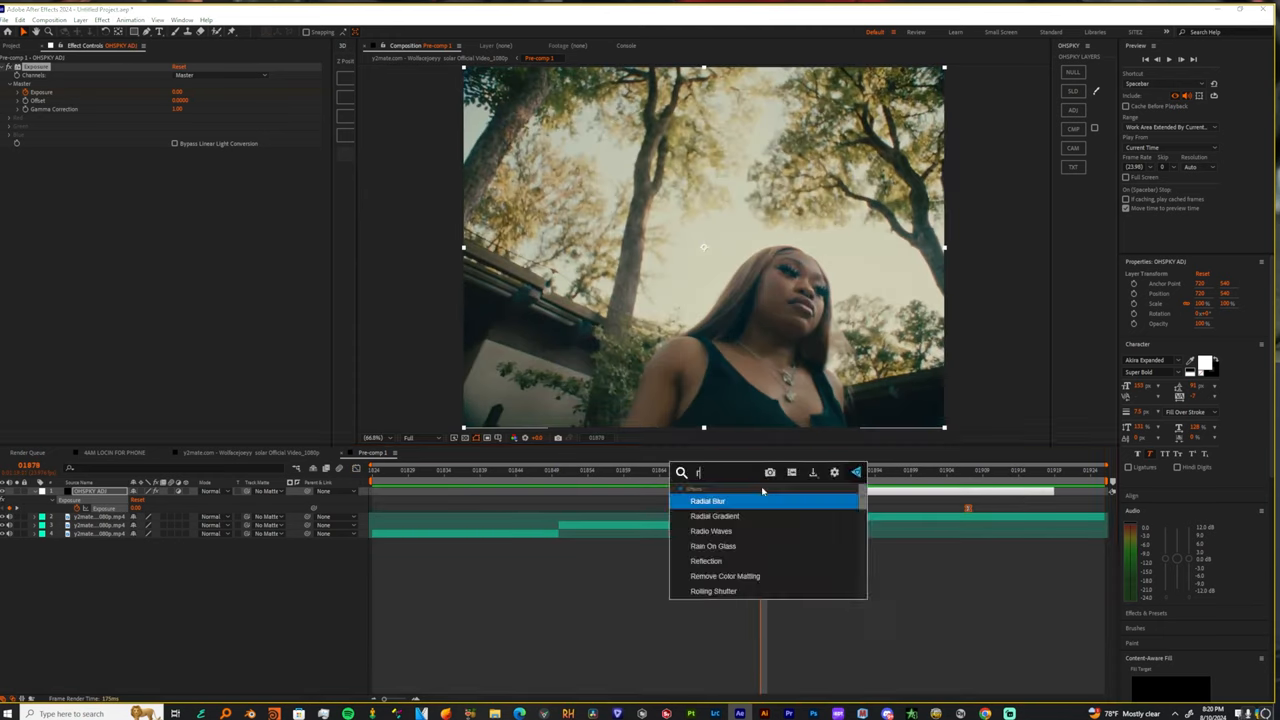
# - Apply Radial Blur to the transition layer and keyframe its Amount around the cut
pyautogui.write('adia')
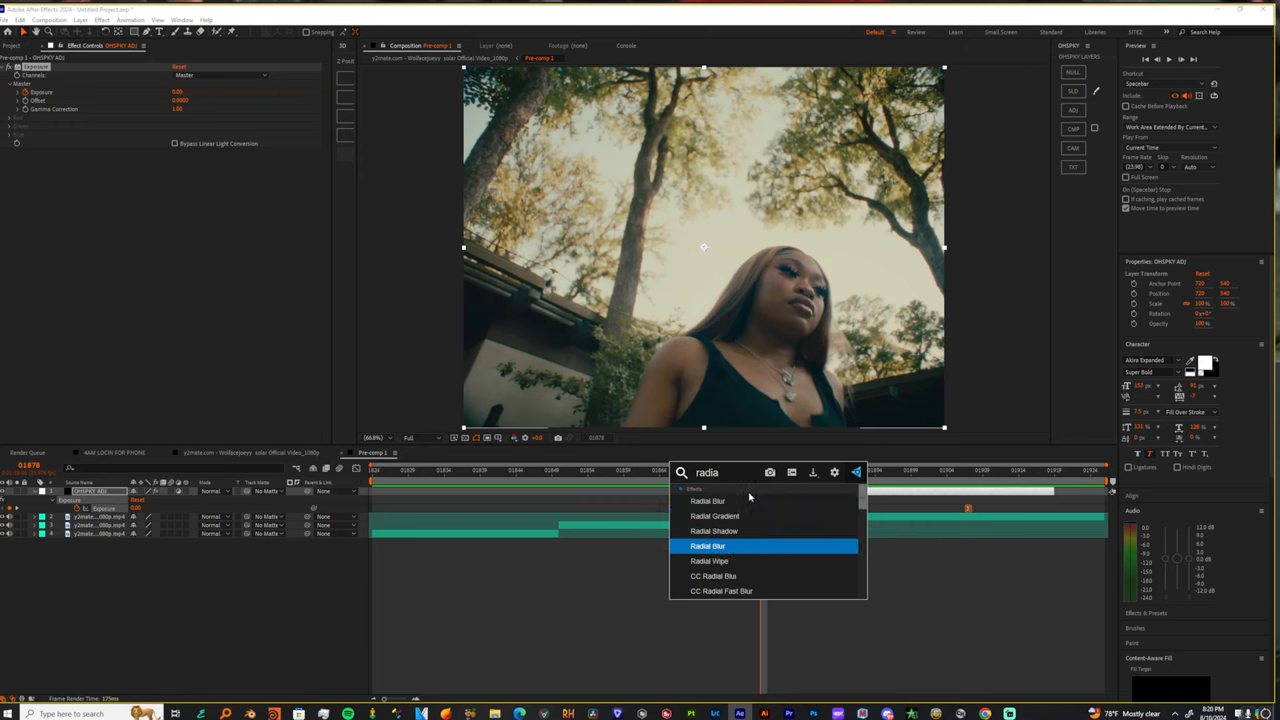
pyautogui.doubleClick(708, 544)
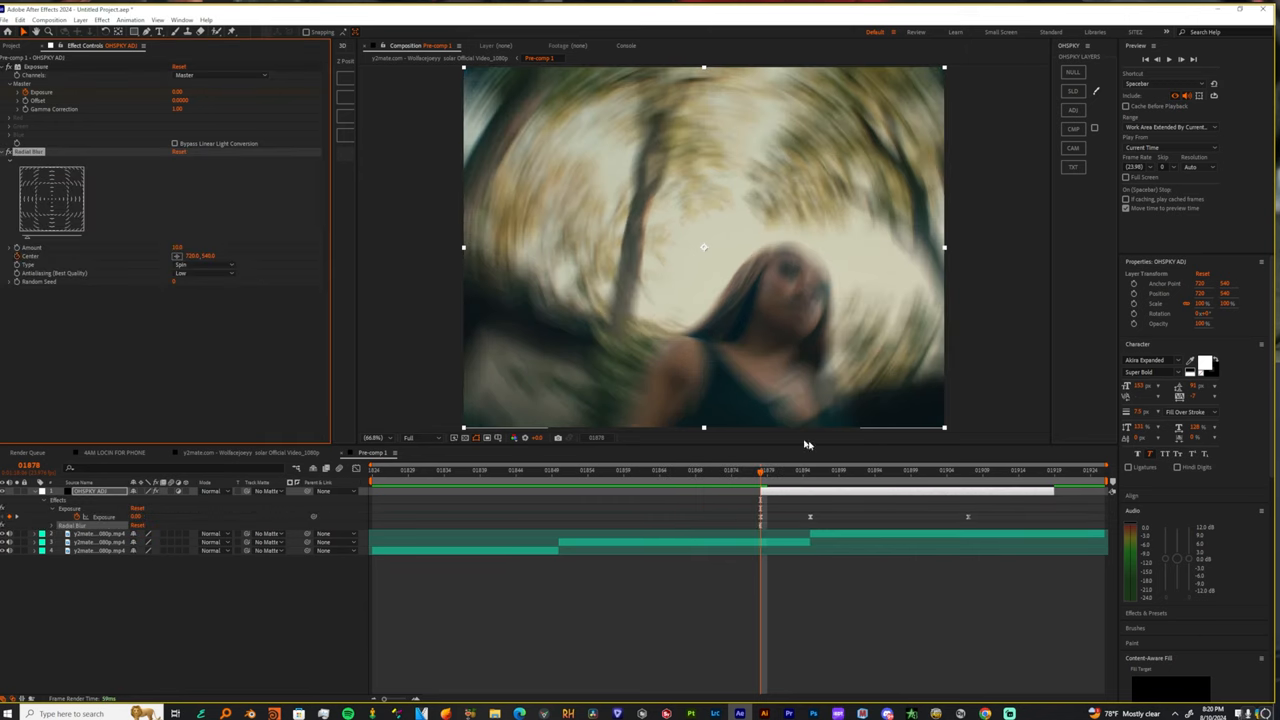
pyautogui.click(808, 470)
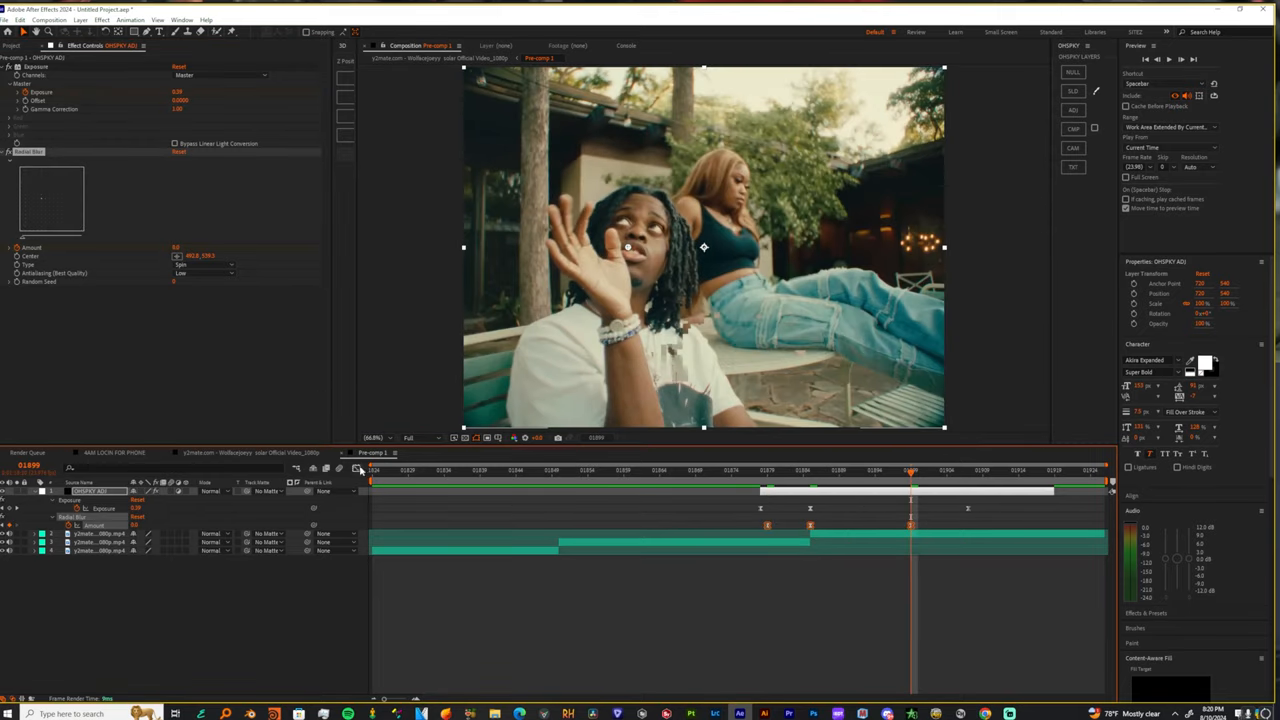
# - Ease the Radial Blur keyframes in the Graph Editor so the amount spikes at the cut
pyautogui.click(356, 470)
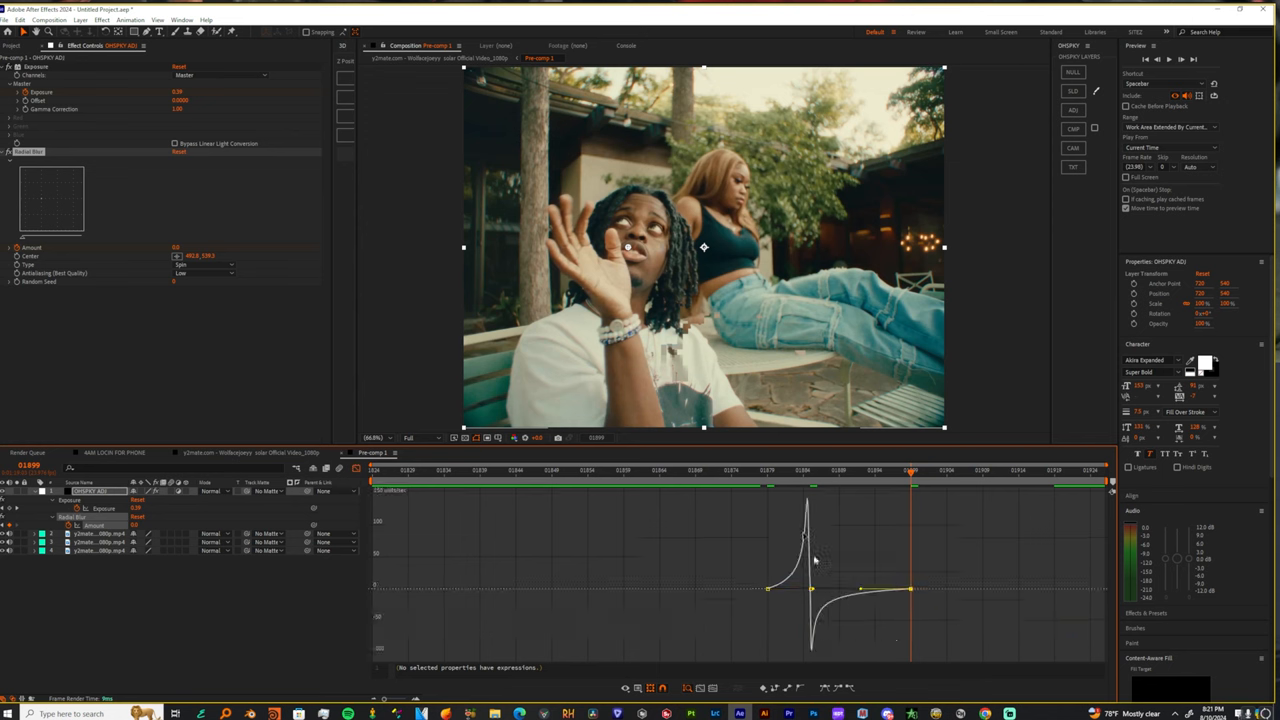
pyautogui.click(744, 470)
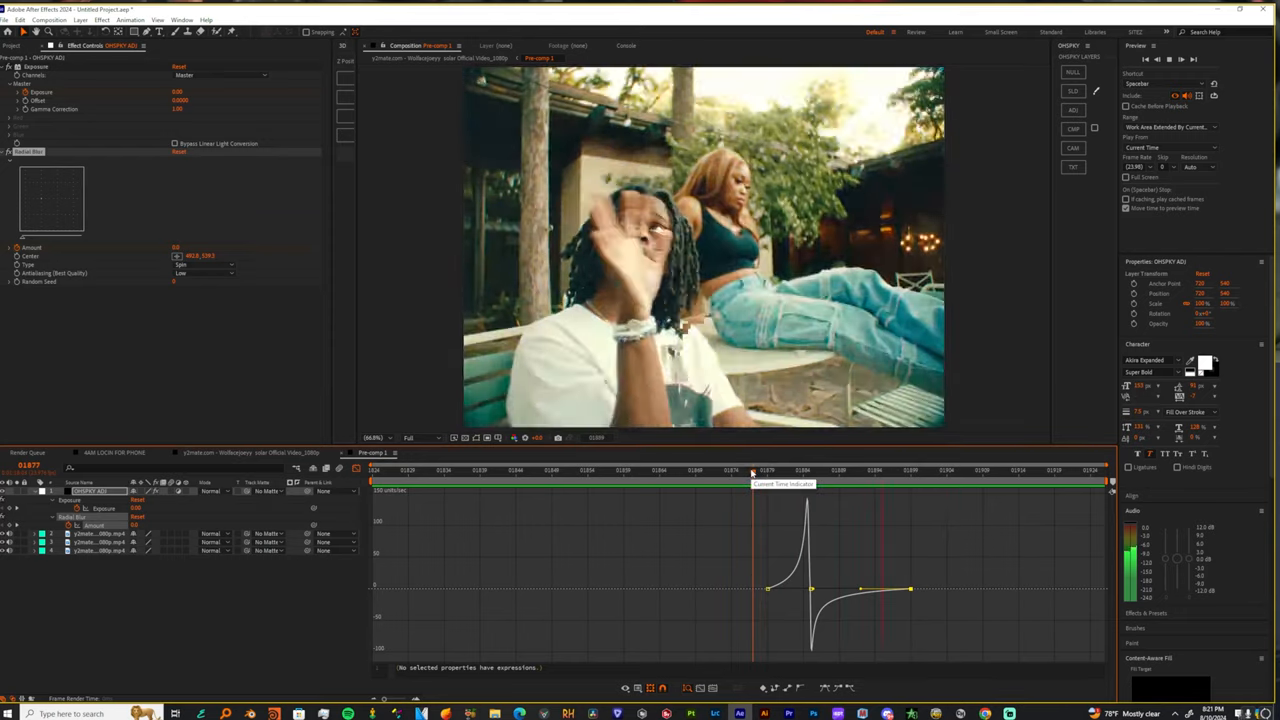
pyautogui.click(748, 470)
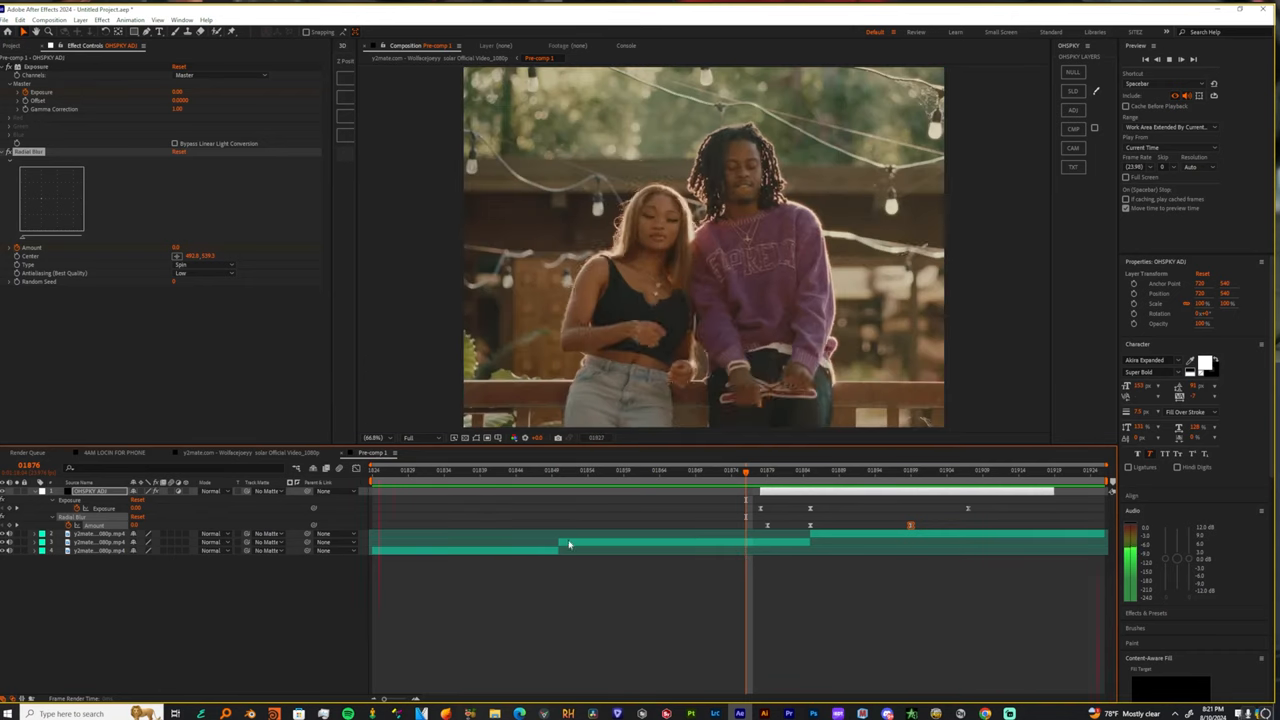
# - Create a new short adjustment layer spanning the next clip transition
pyautogui.click(558, 470)
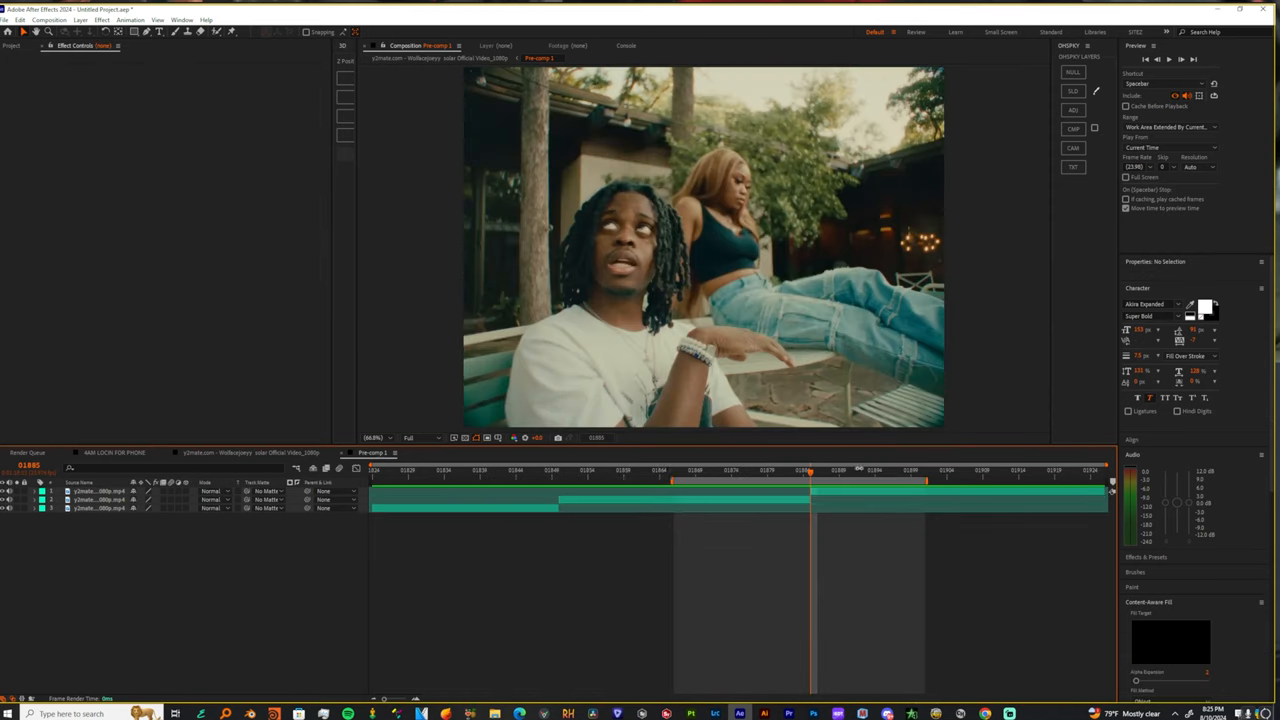
pyautogui.click(90, 492)
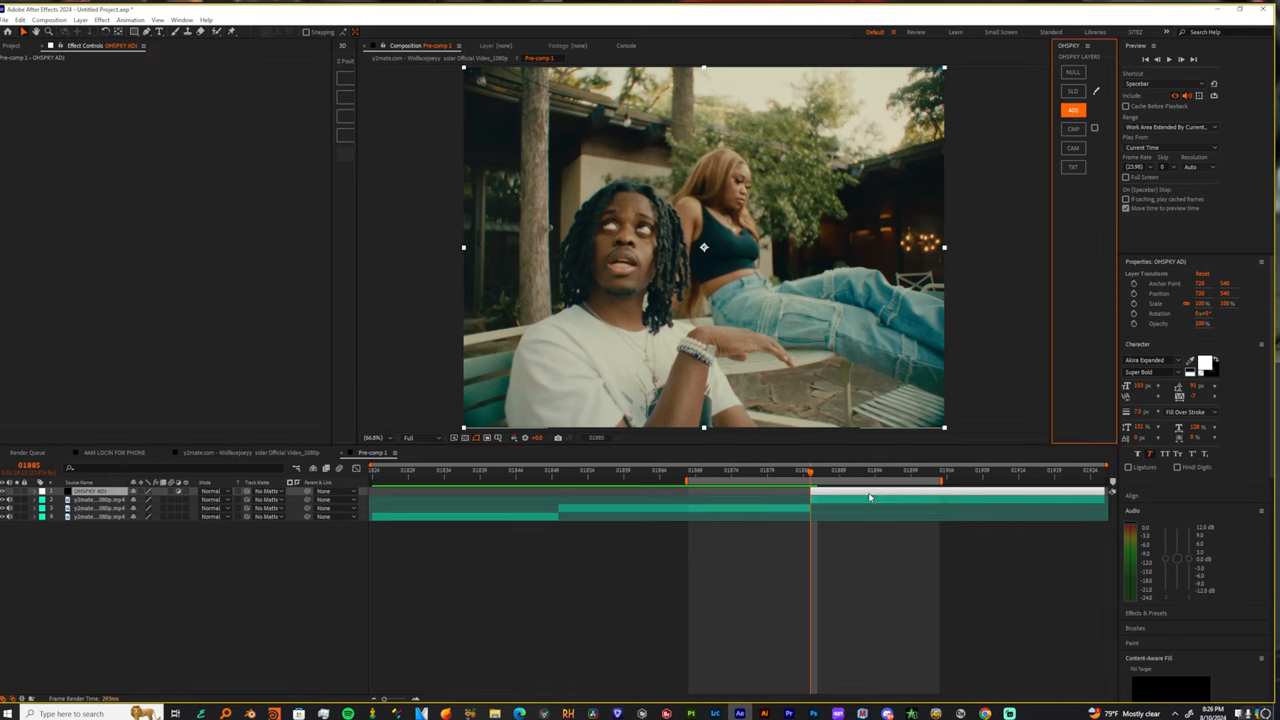
# - Apply BCC Temporal Blur to the new transition layer from the effects search
pyautogui.click(696, 470)
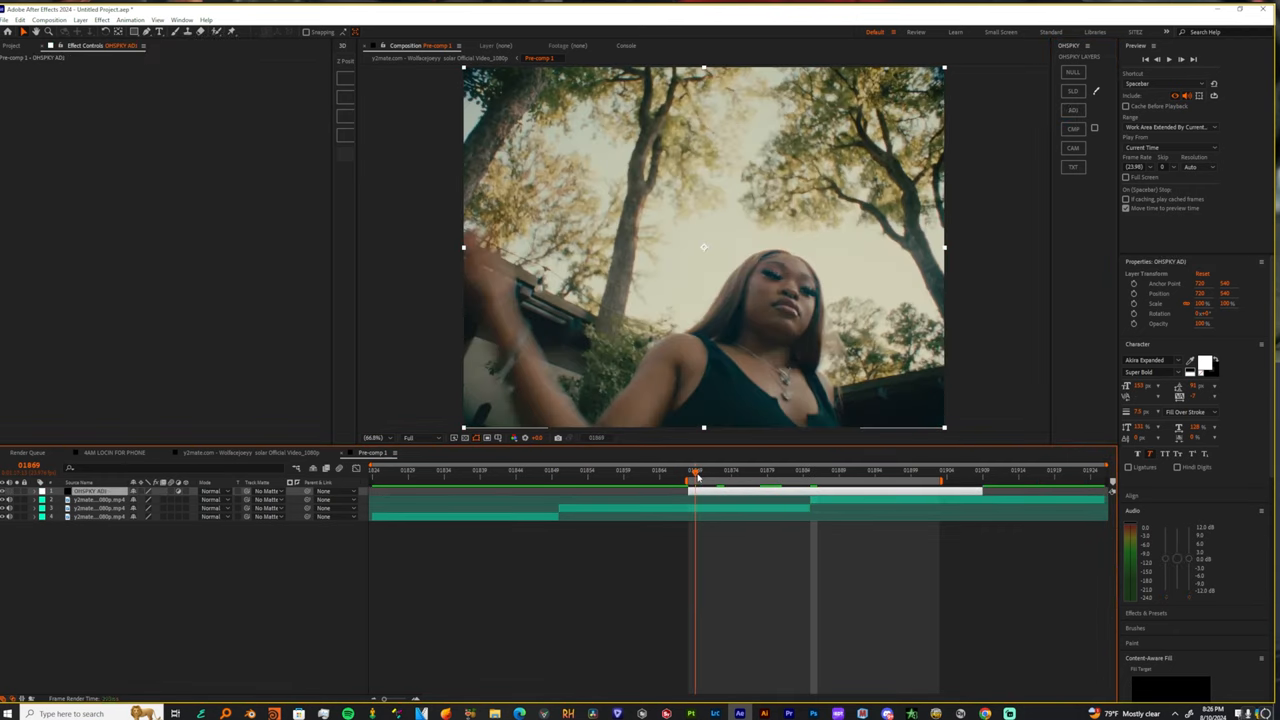
pyautogui.write('bocc')
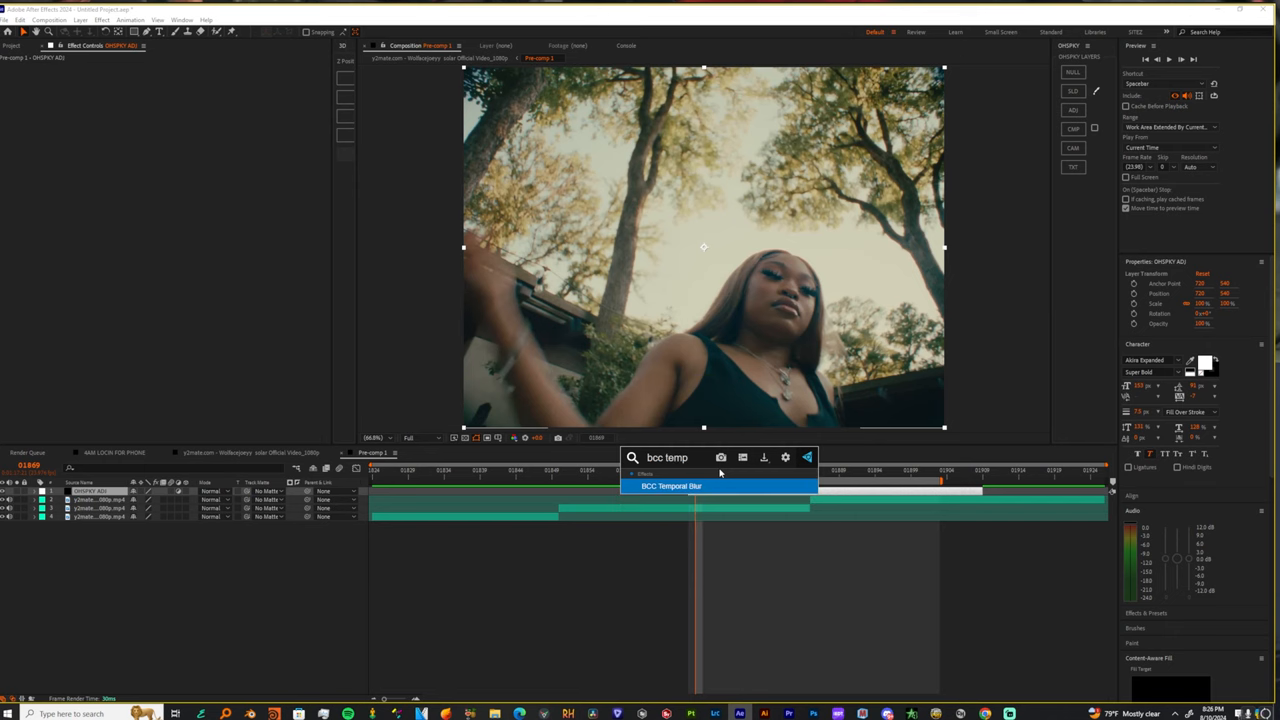
pyautogui.doubleClick(672, 486)
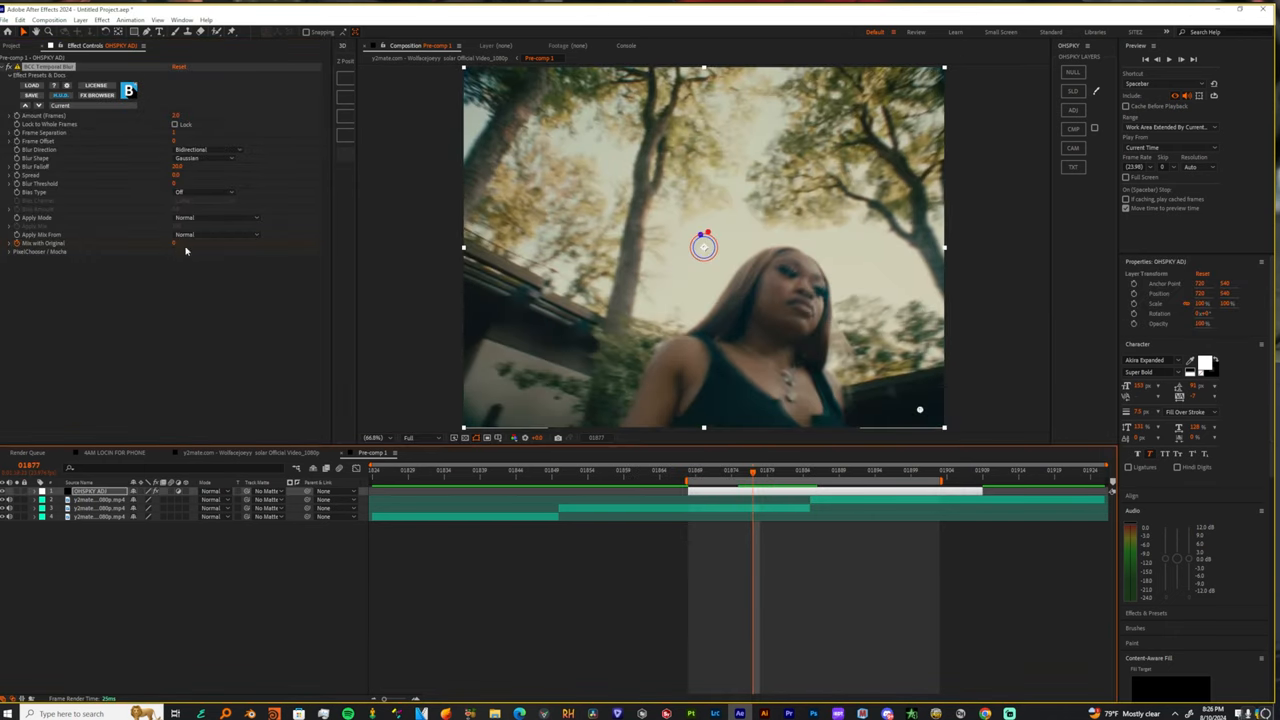
# - Keyframe the Temporal Blur value around the cut and show its value curve
pyautogui.click(890, 470)
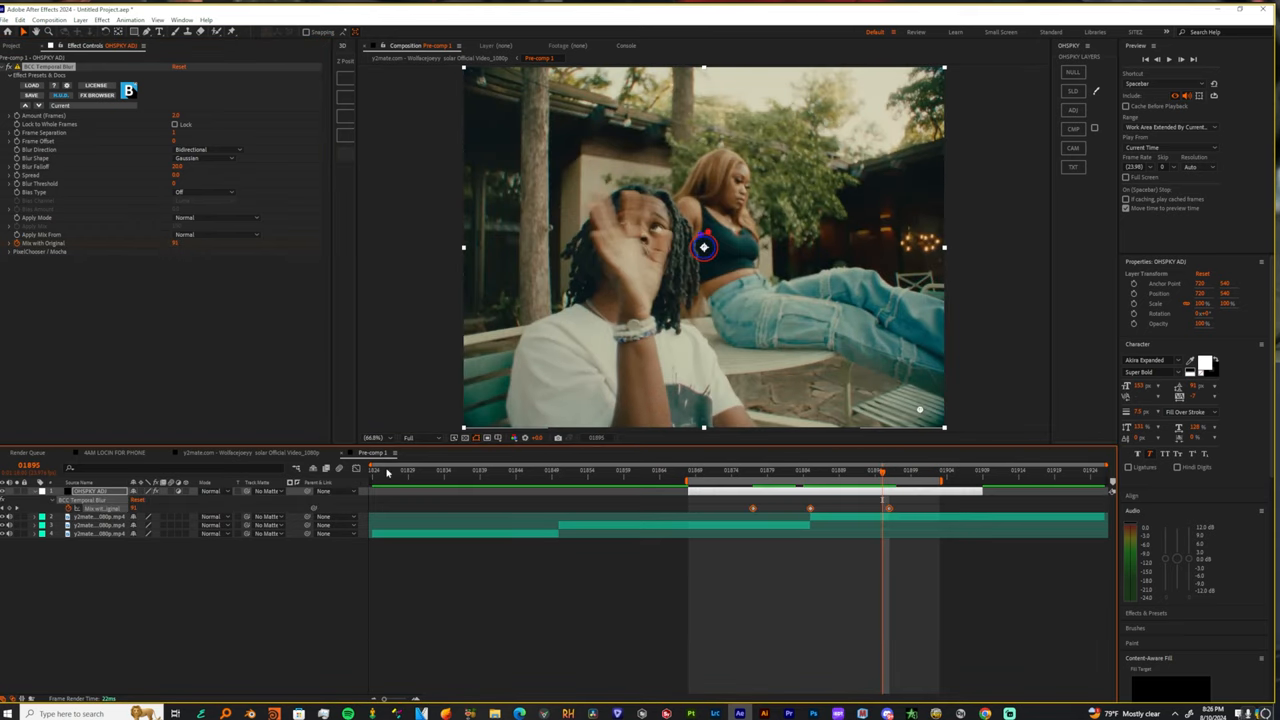
pyautogui.moveTo(356, 470)
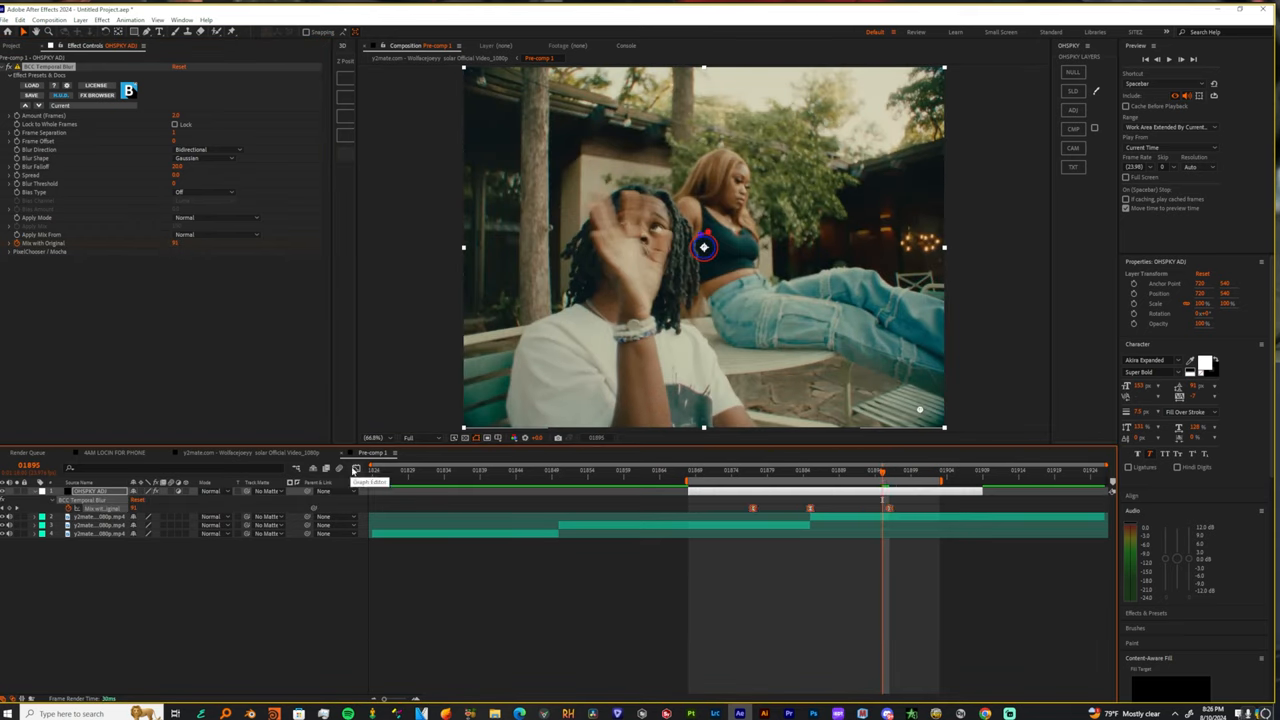
pyautogui.click(356, 470)
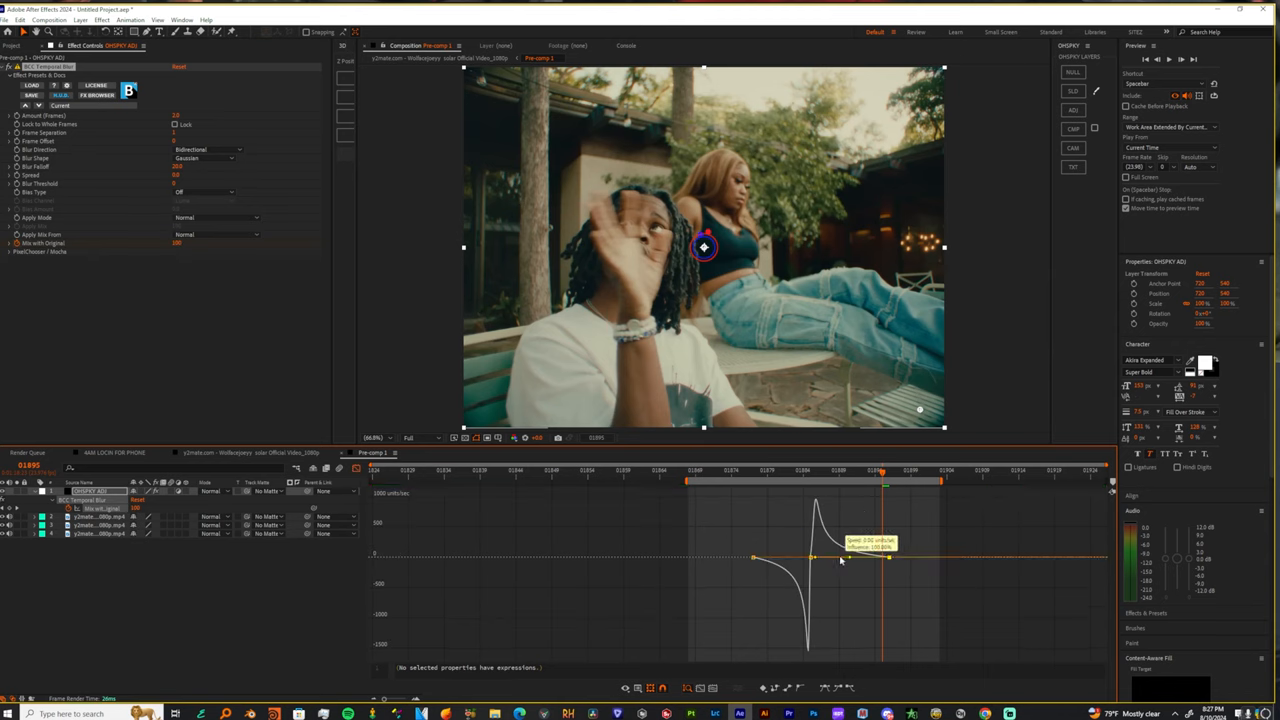
# - Ease the Temporal Blur keyframes so the value spikes at the cut and settles smoothly
pyautogui.click(744, 470)
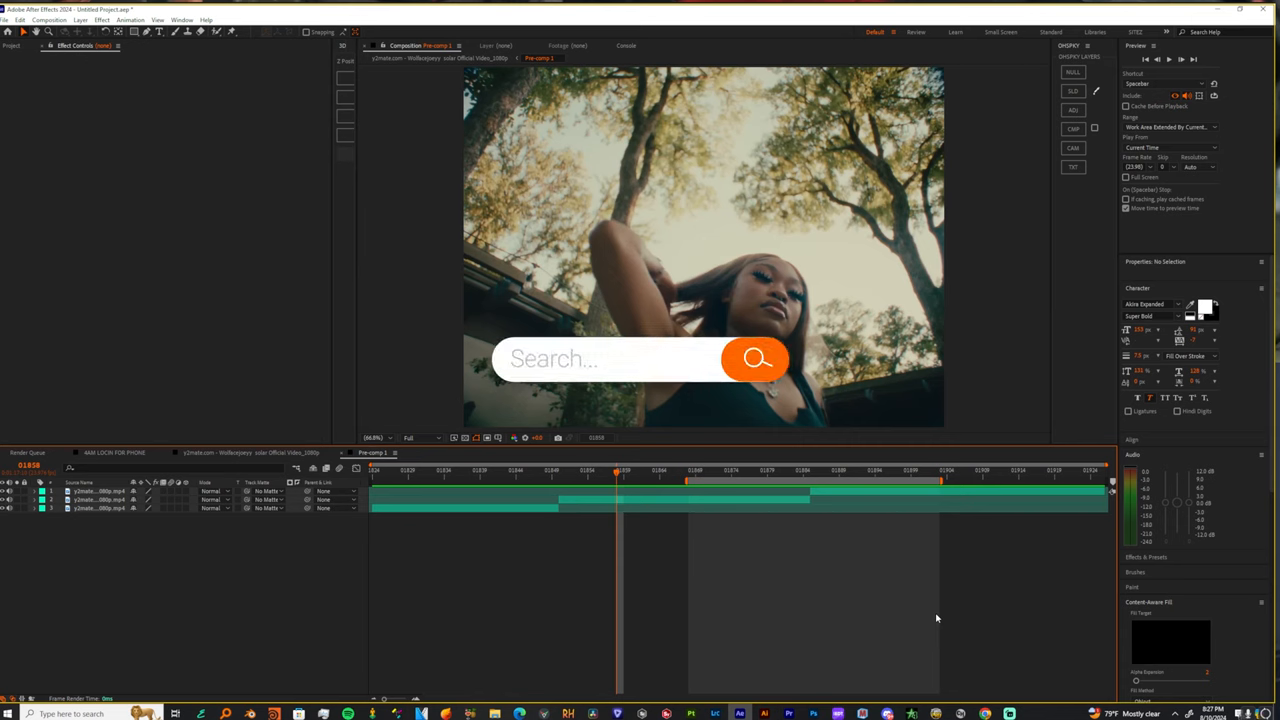
# - View the Drill Essentials V1 preset pack on JSITEZ.NYC, then return to the Presets & Overlays catalog
pyautogui.write('JSITEZ.NYC')
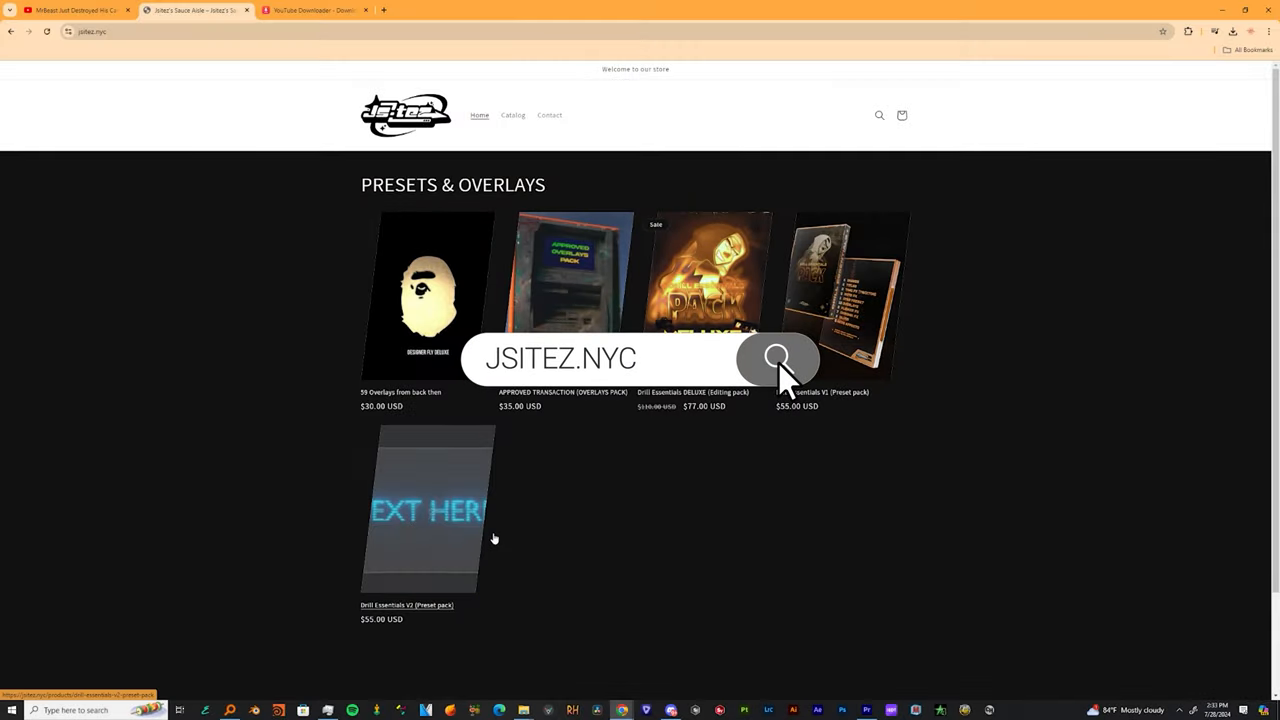
pyautogui.click(430, 294)
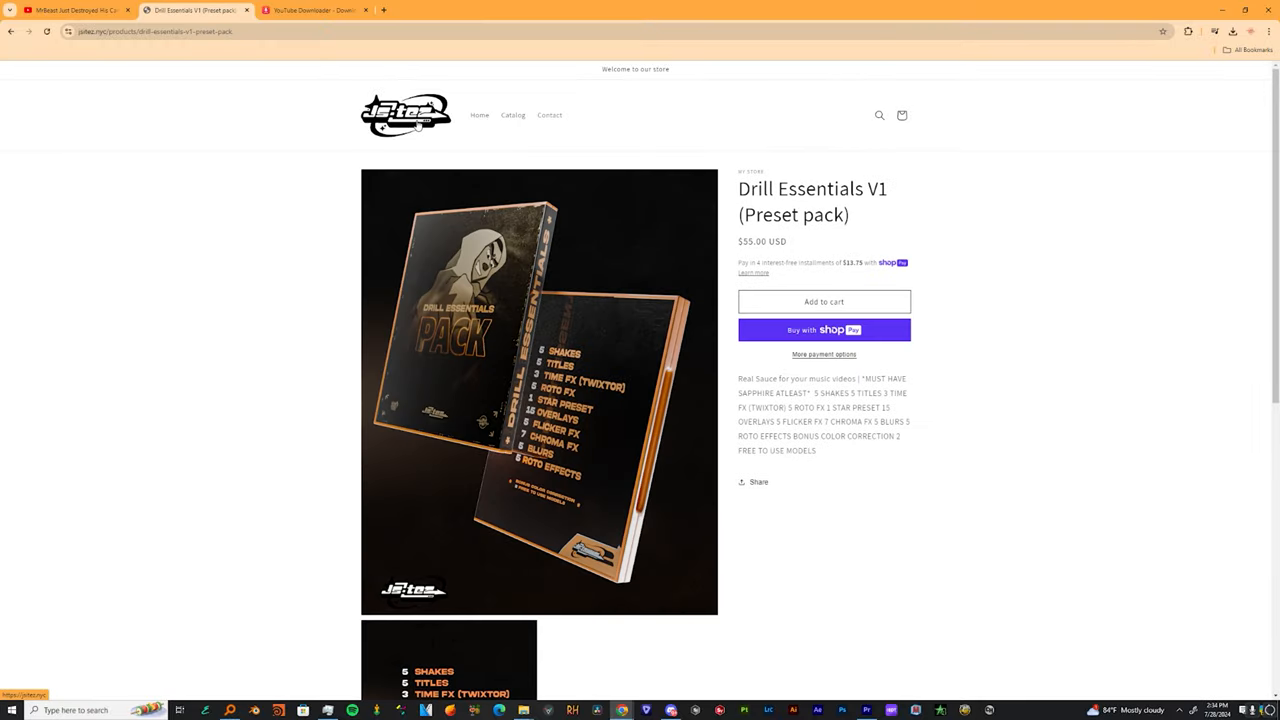
pyautogui.click(512, 114)
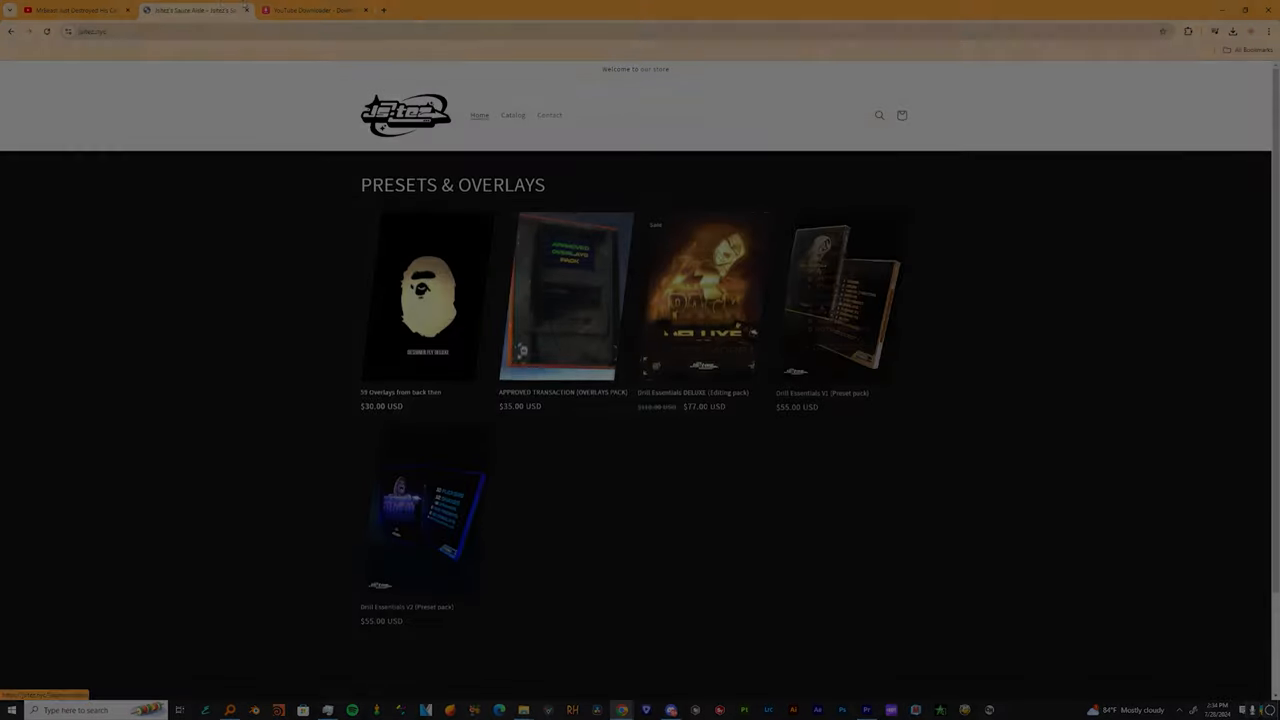